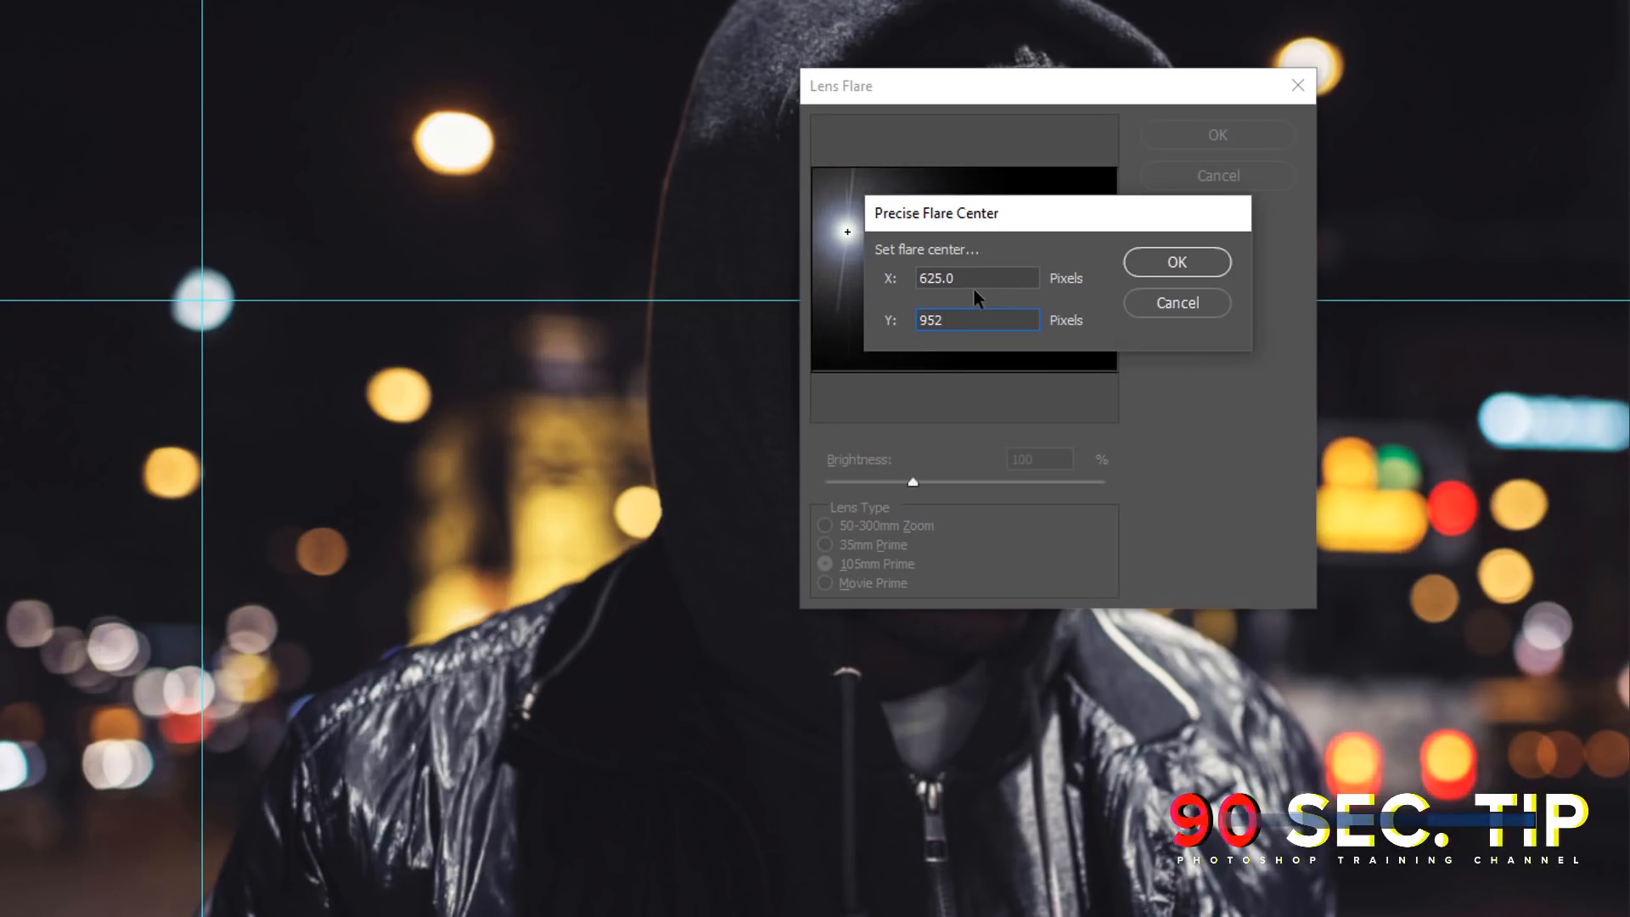
Confirm the flare centre of 625, 952 and apply the lens flare to the image
left_click(1176, 262)
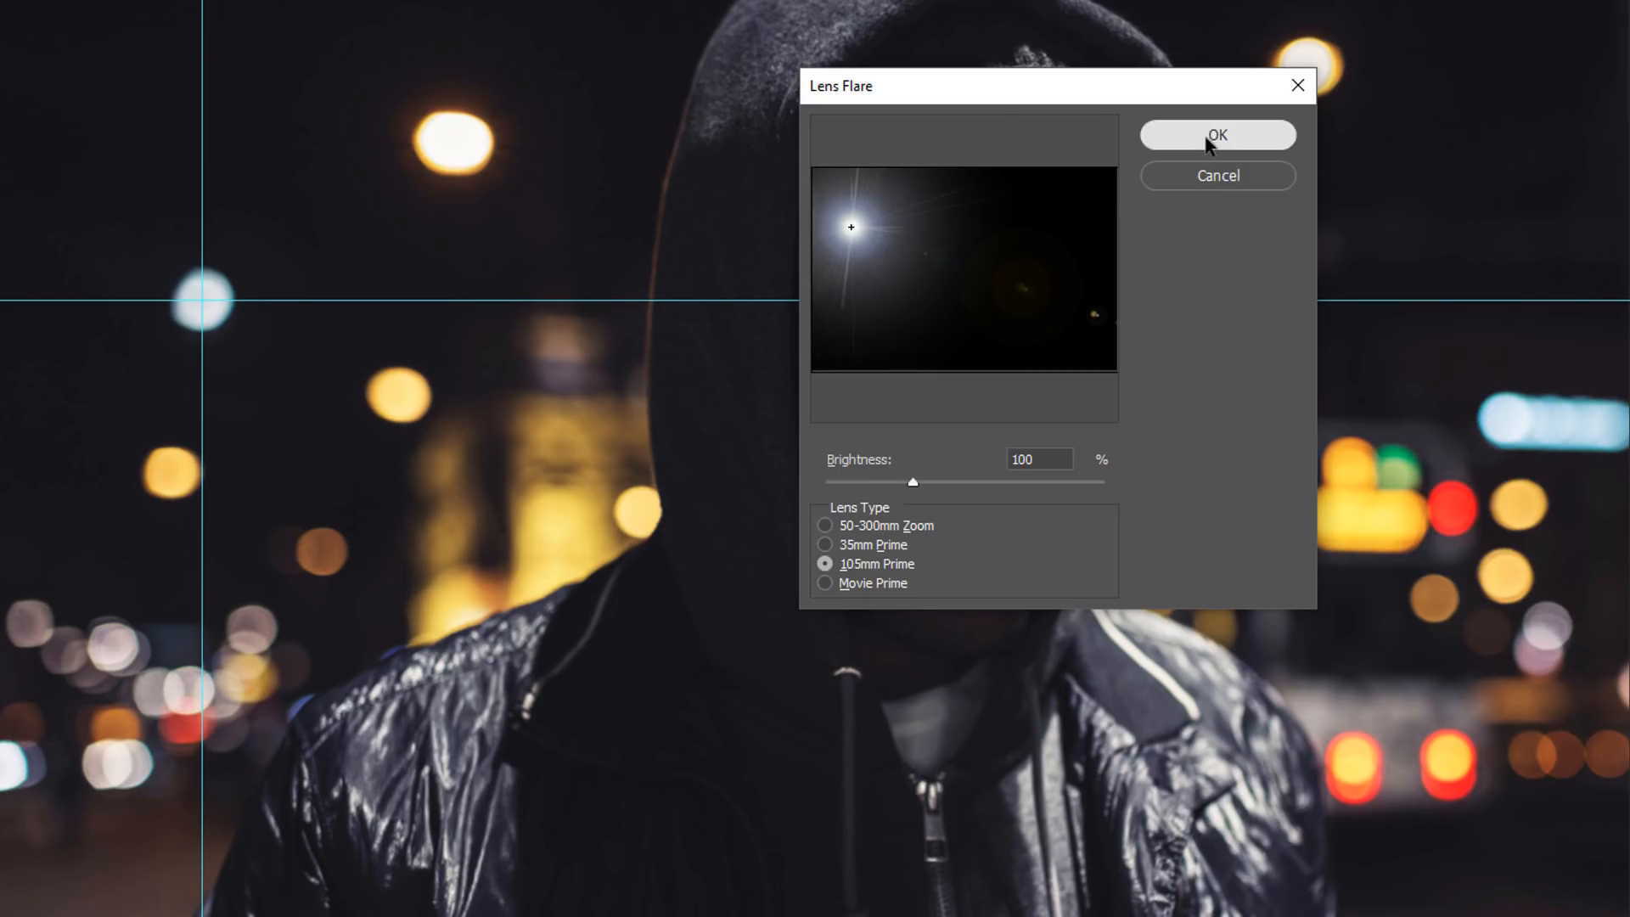
left_click(1216, 135)
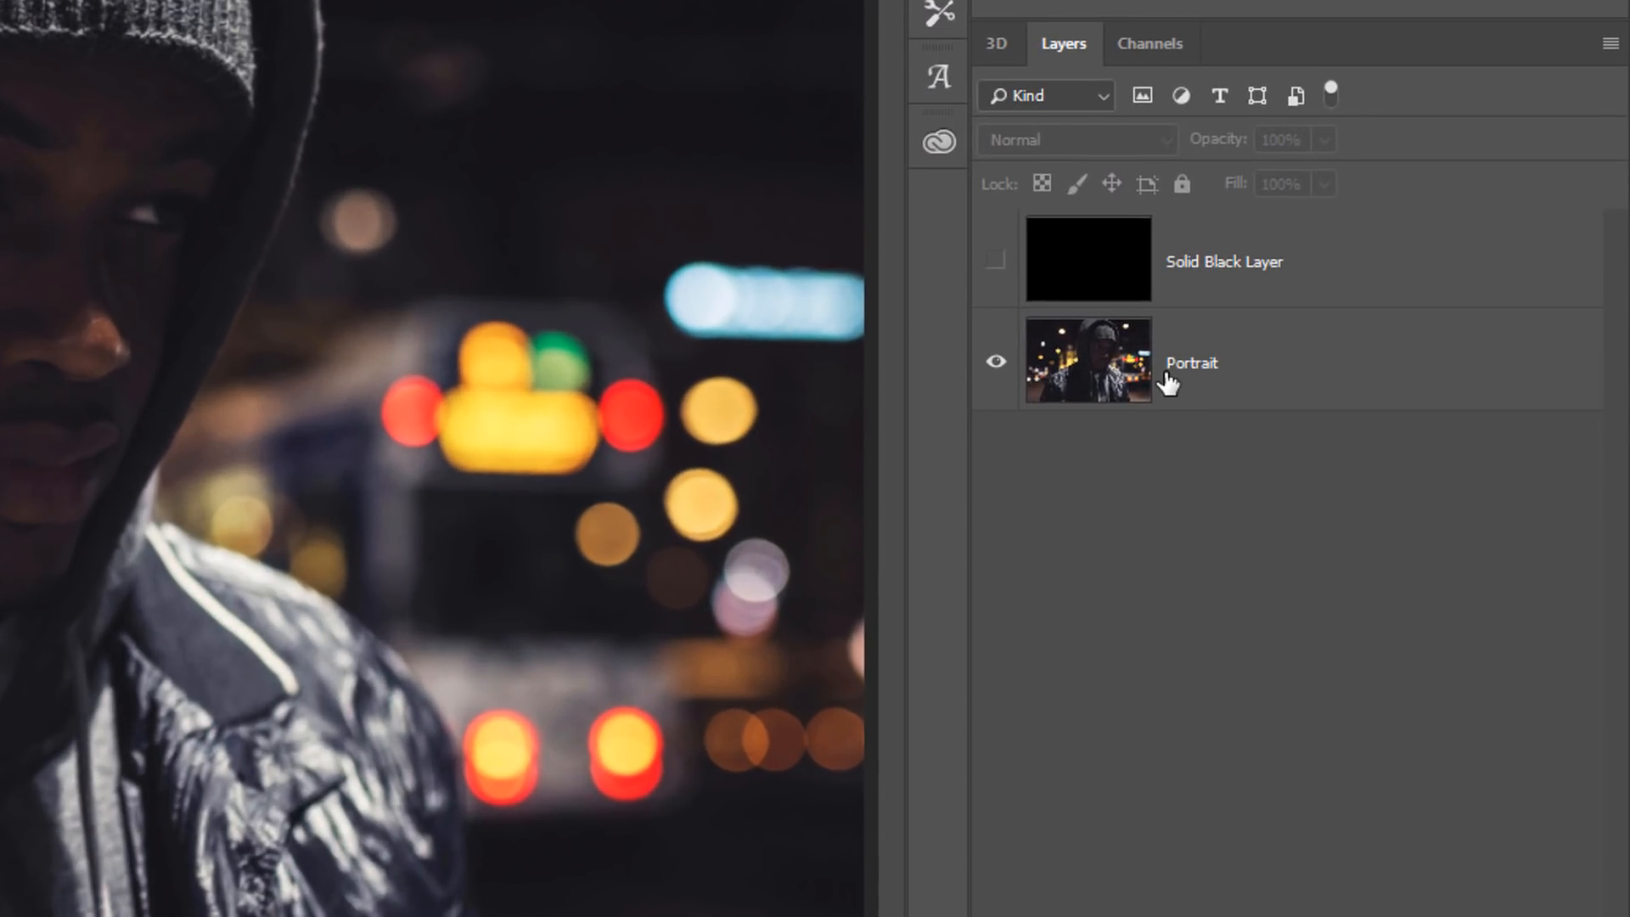
Show the Solid Black Layer above Portrait and set its blend mode to Screen
left_click(1190, 363)
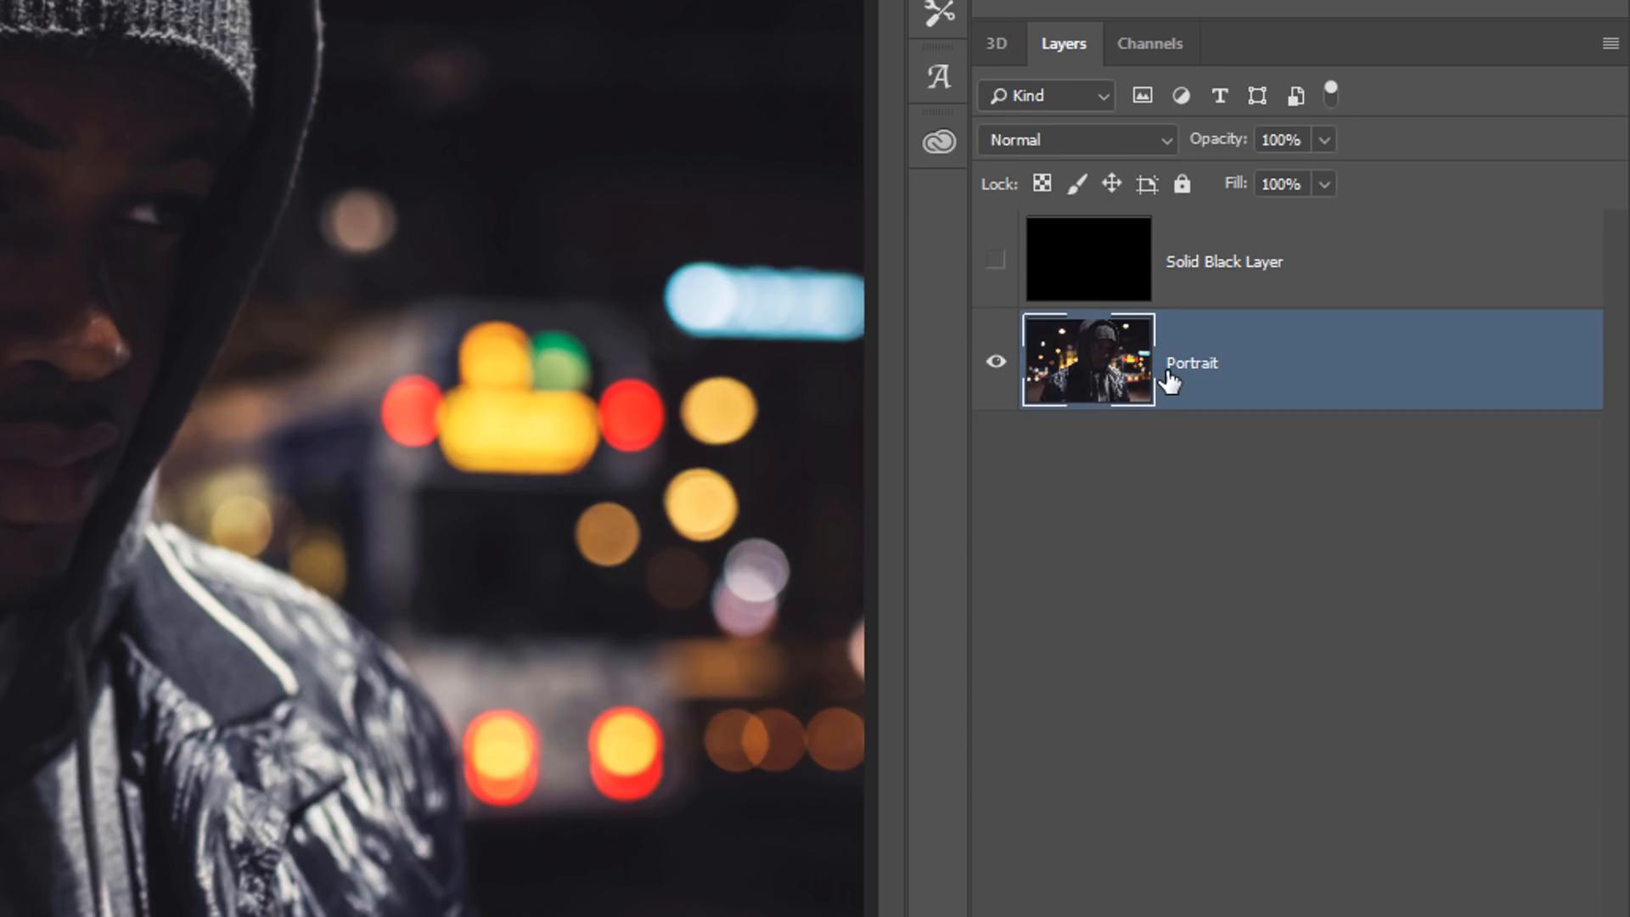
left_click(995, 260)
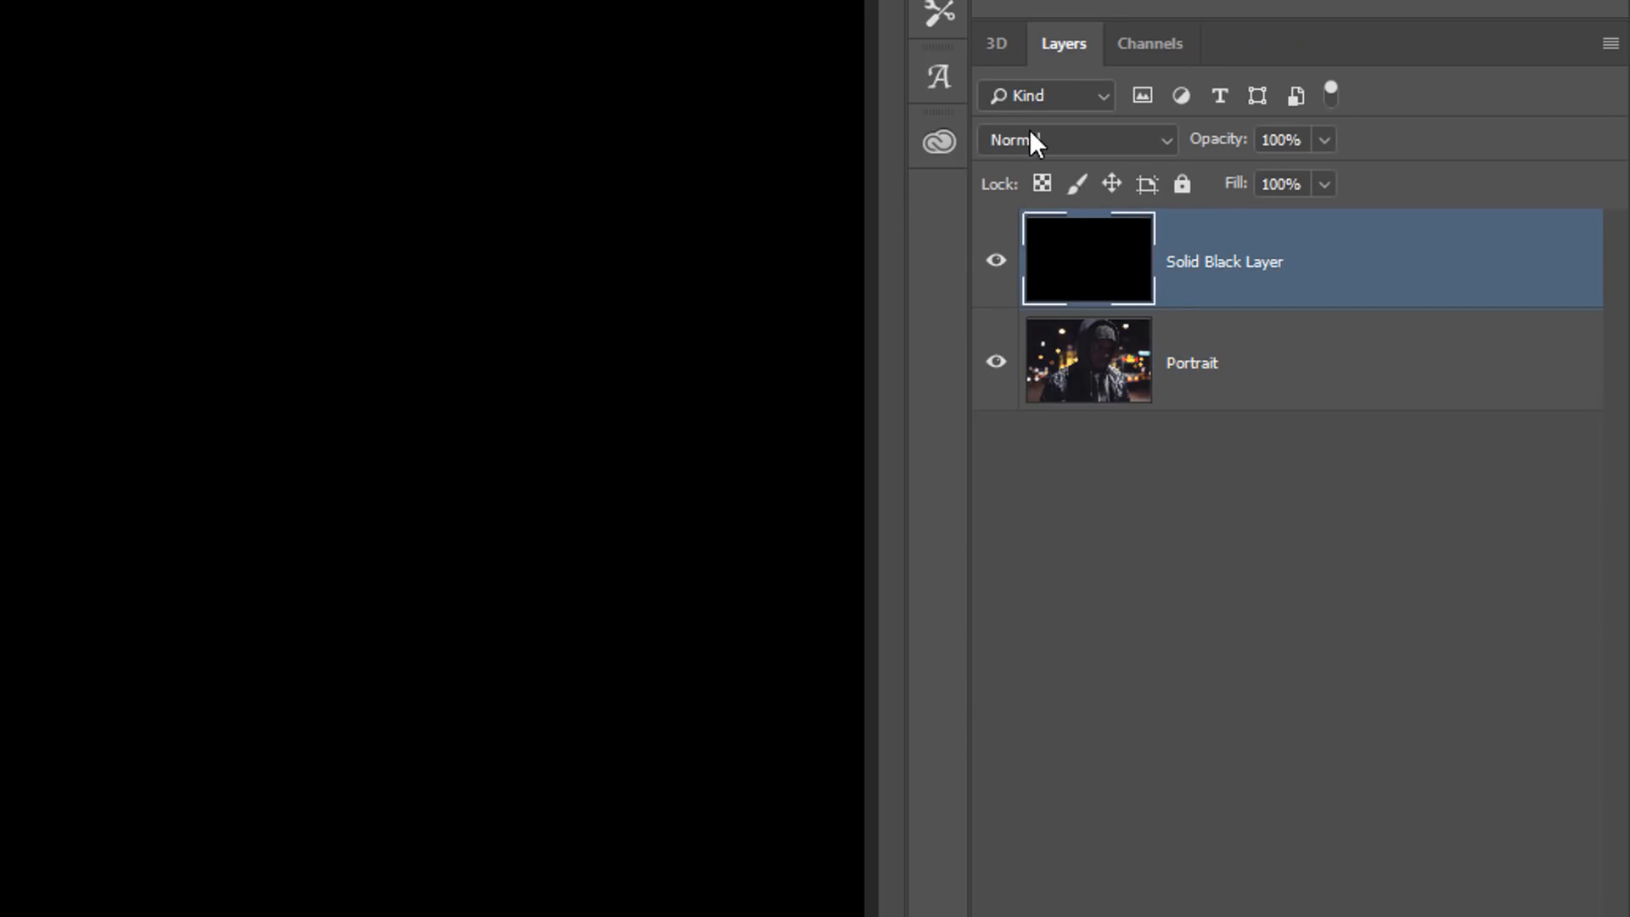
left_click(1076, 140)
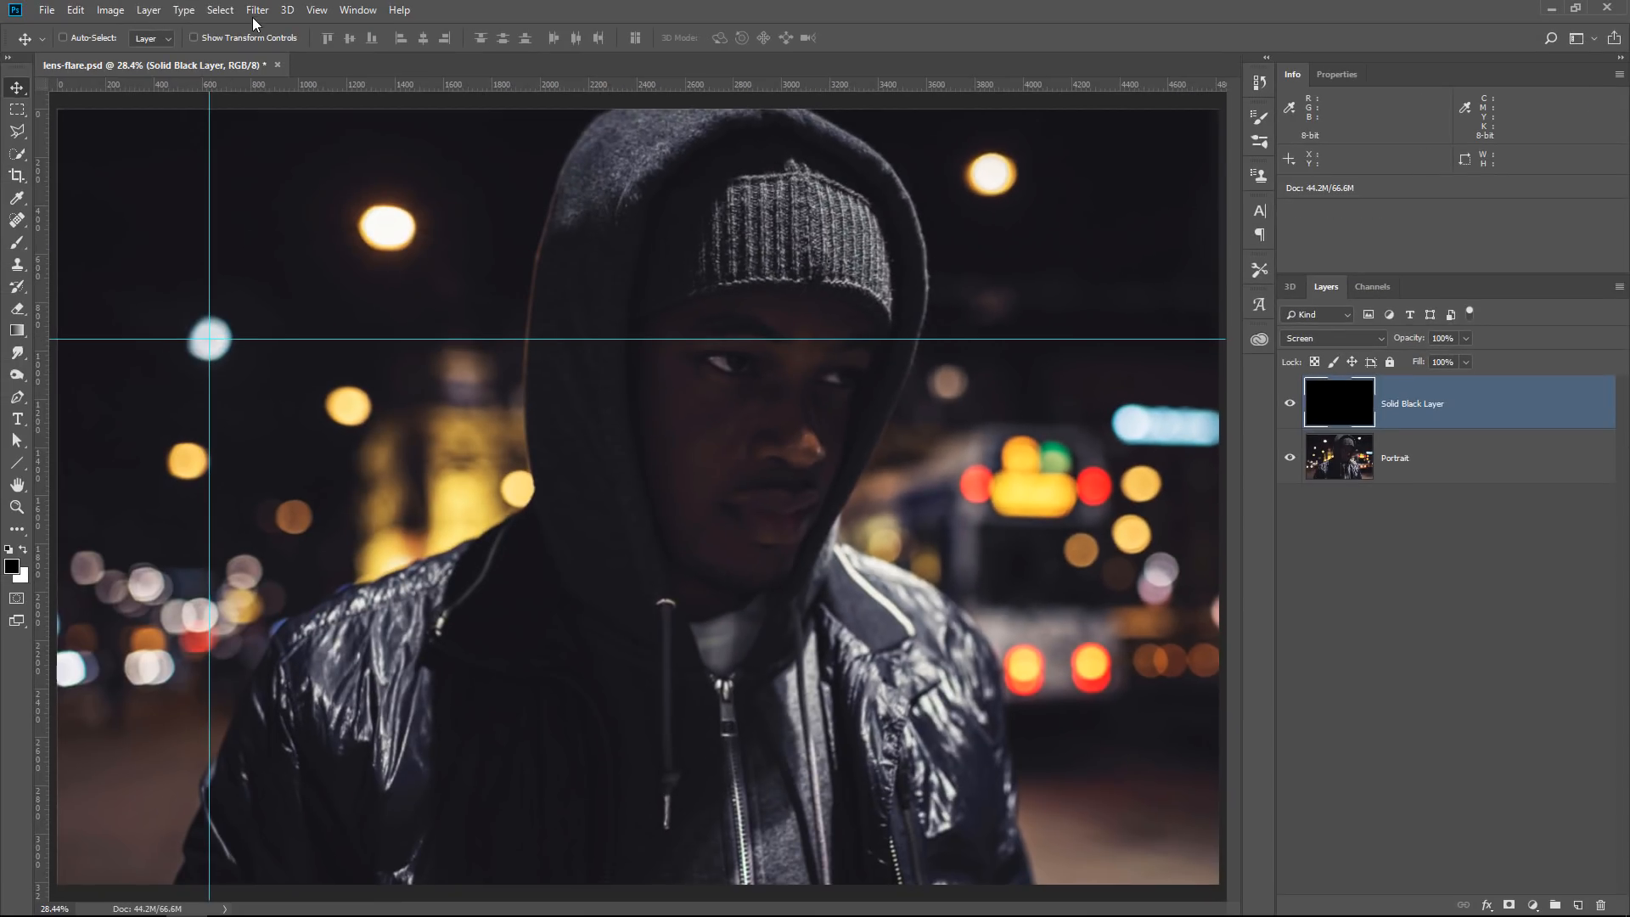
Start Filter > Render > Lens Flare on the Solid Black Layer
left_click(257, 10)
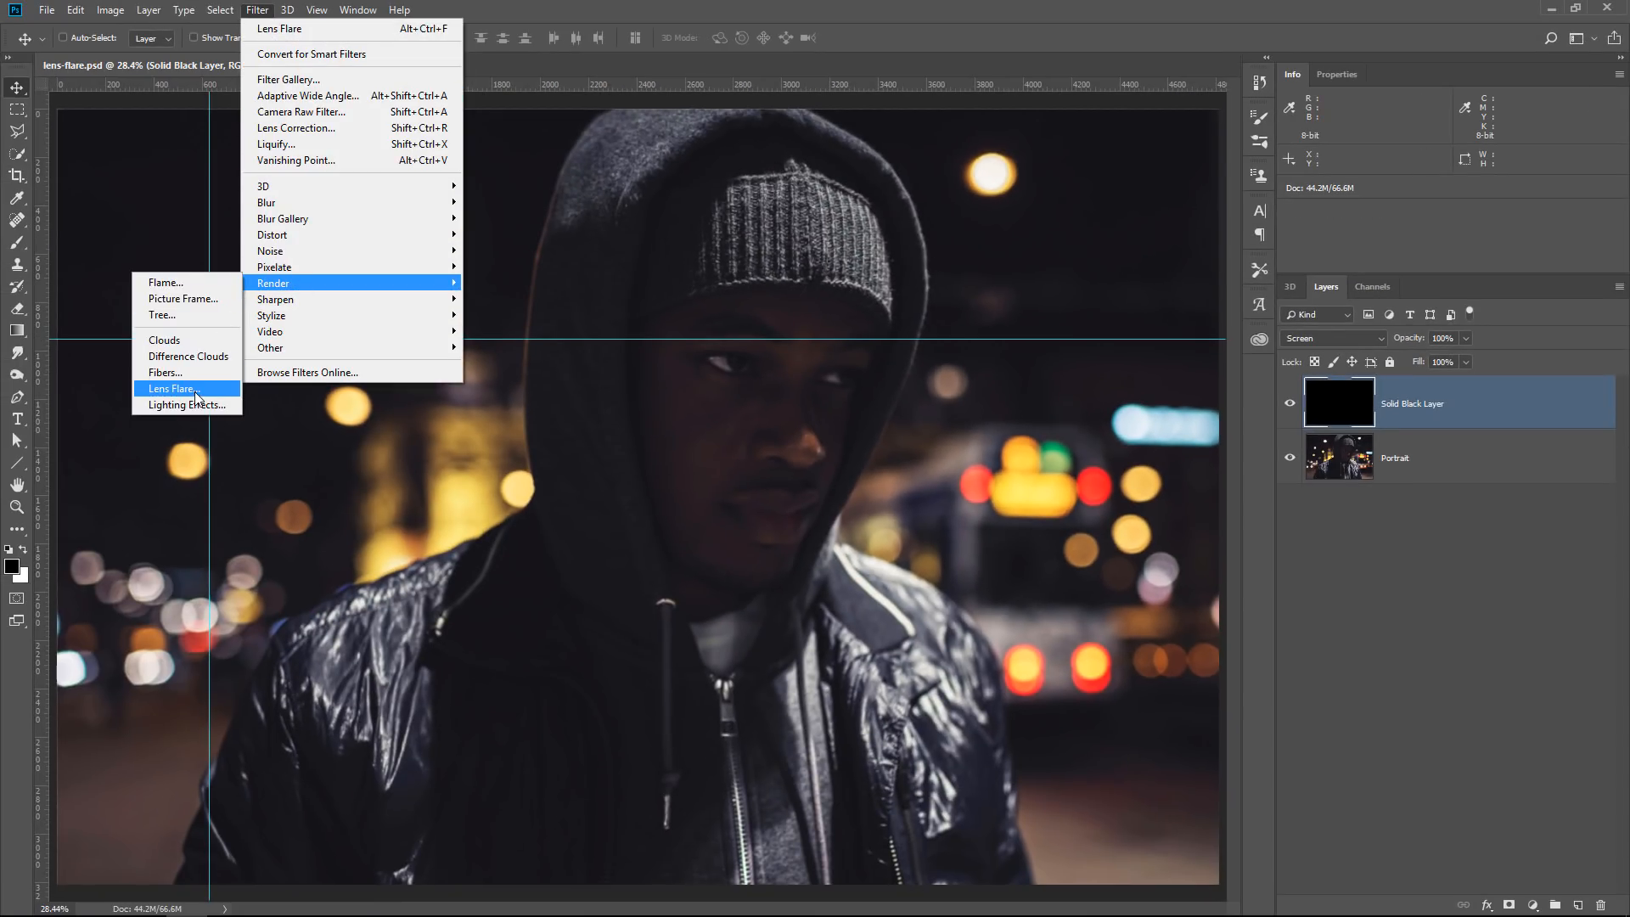
left_click(173, 387)
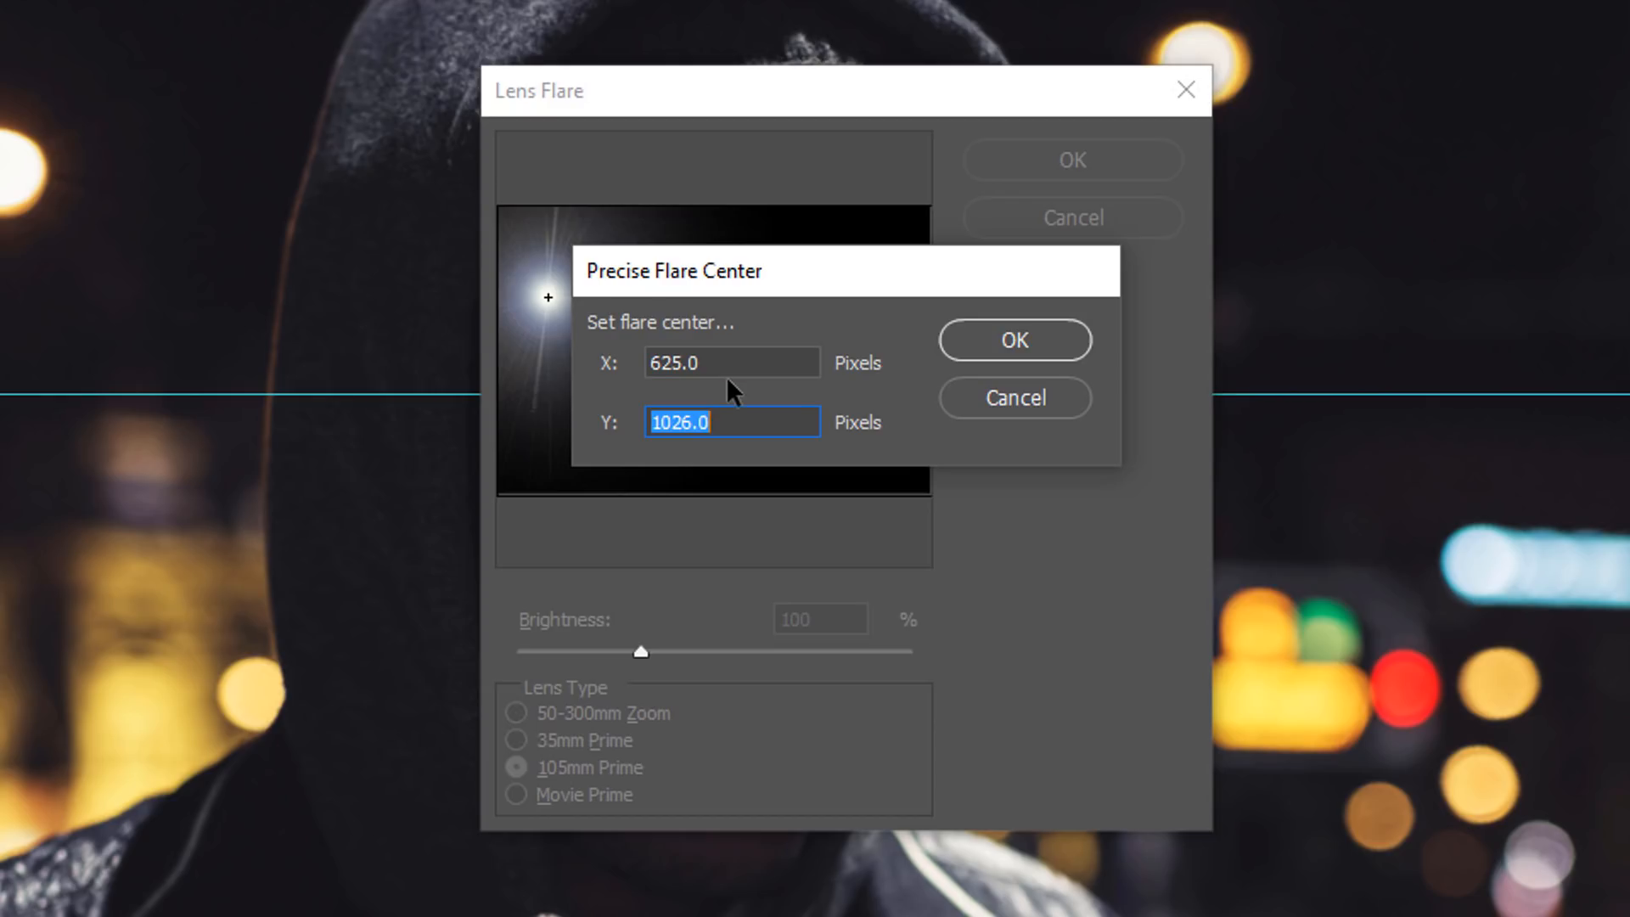
Set the flare centre Y to 952 and render the flare over the left bokeh light
type("952")
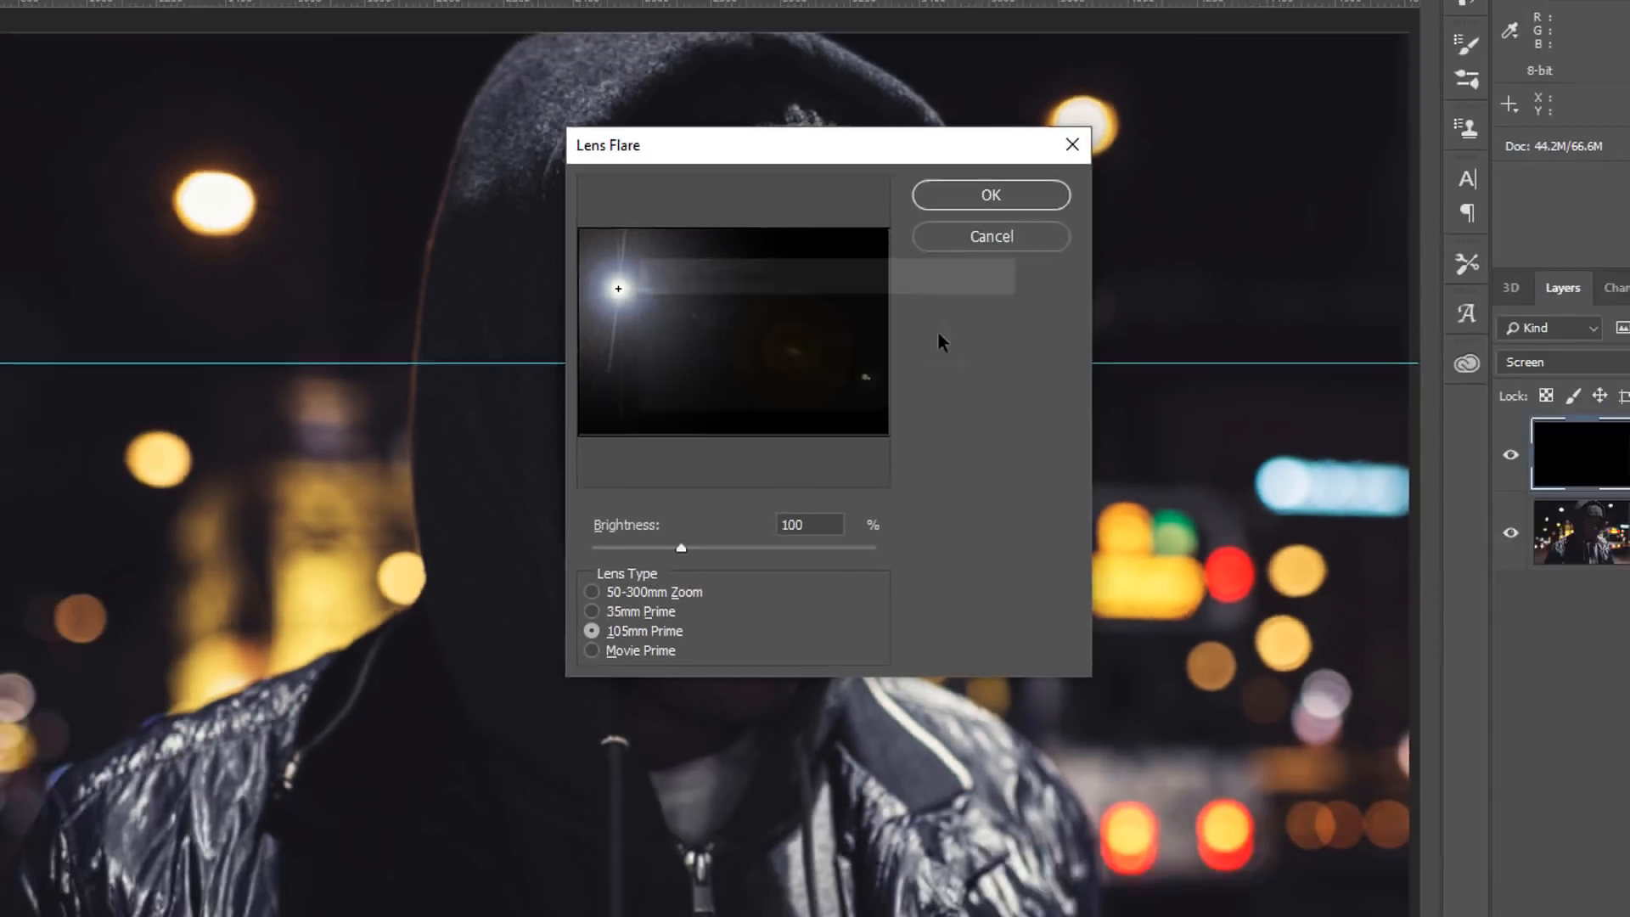
left_click(988, 193)
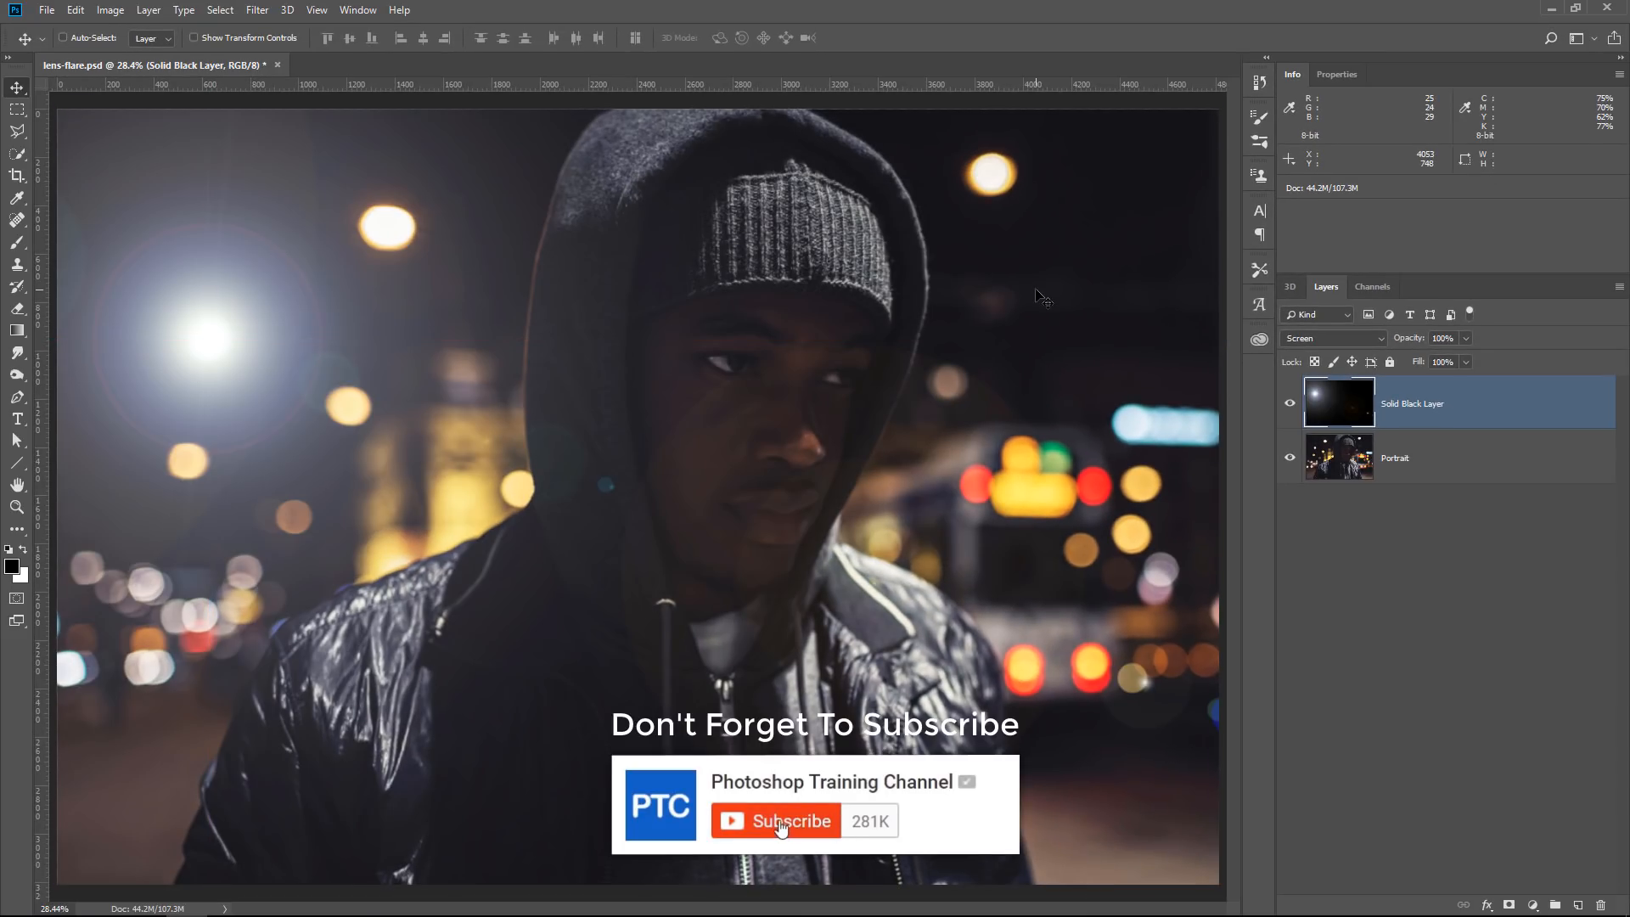
left_click(775, 821)
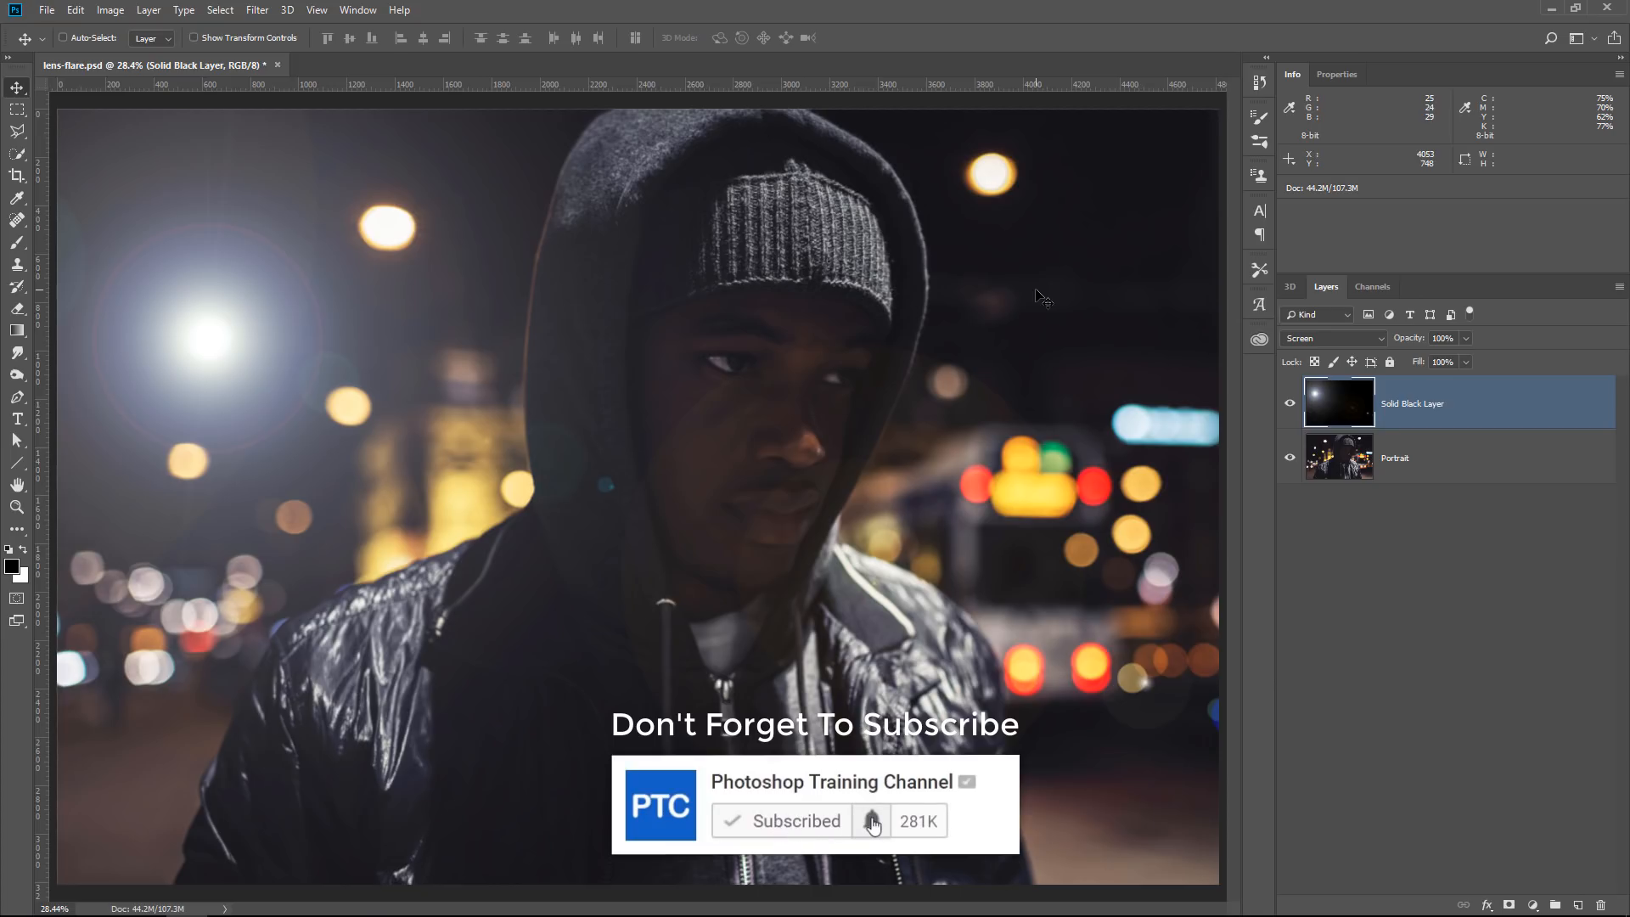